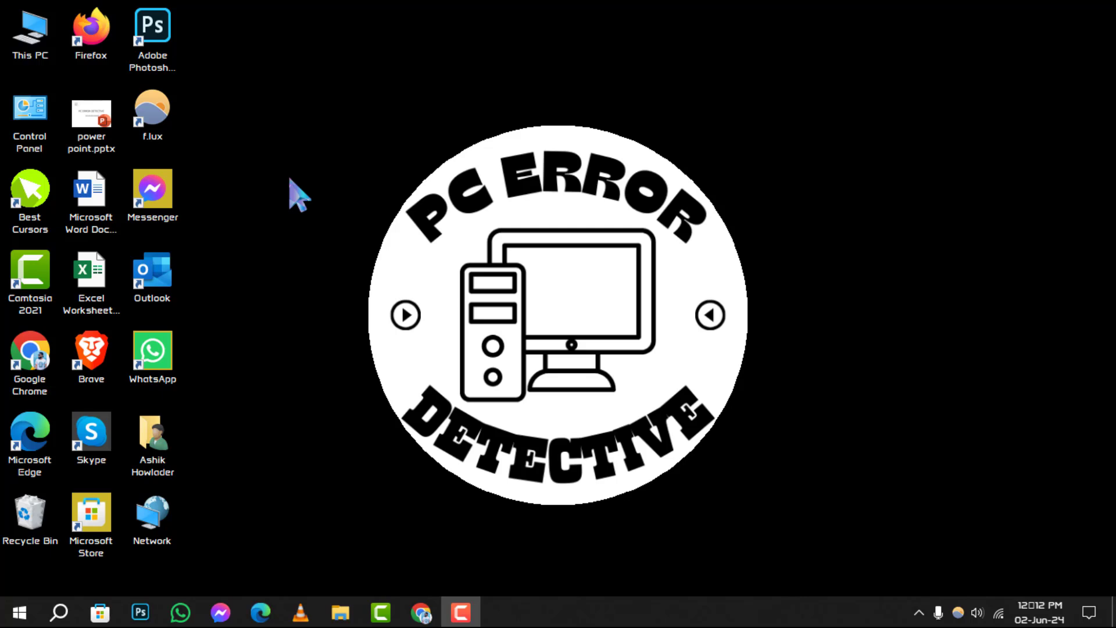
# Step: Launch Chrome from the taskbar, restoring the five backup-software tabs with AOMEI Backupper showing
pyautogui.click(420, 613)
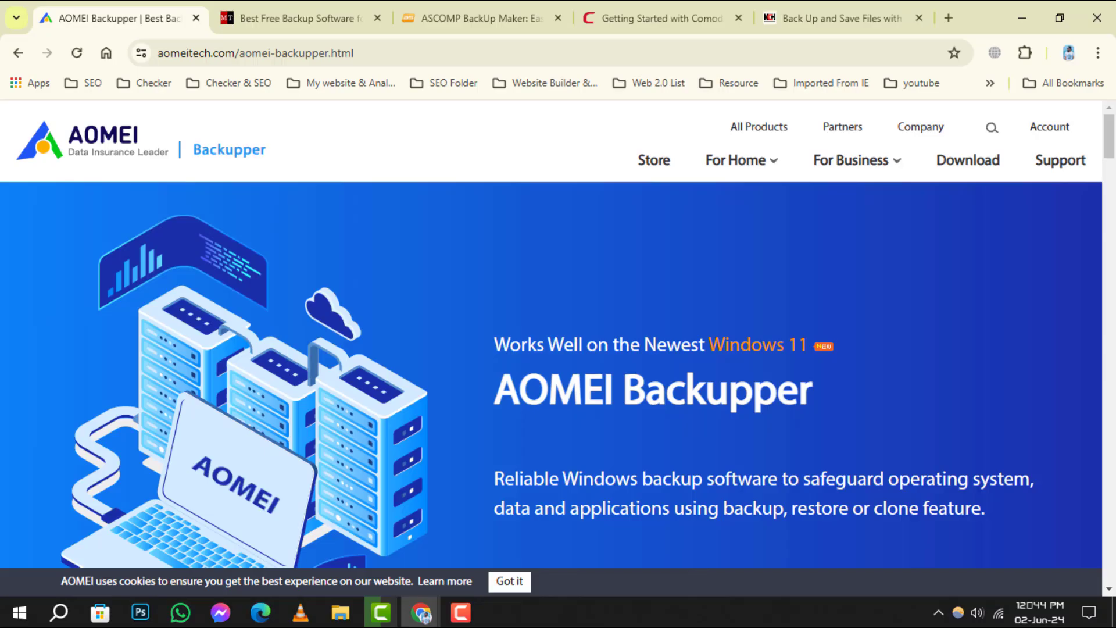
pyautogui.moveTo(708, 596)
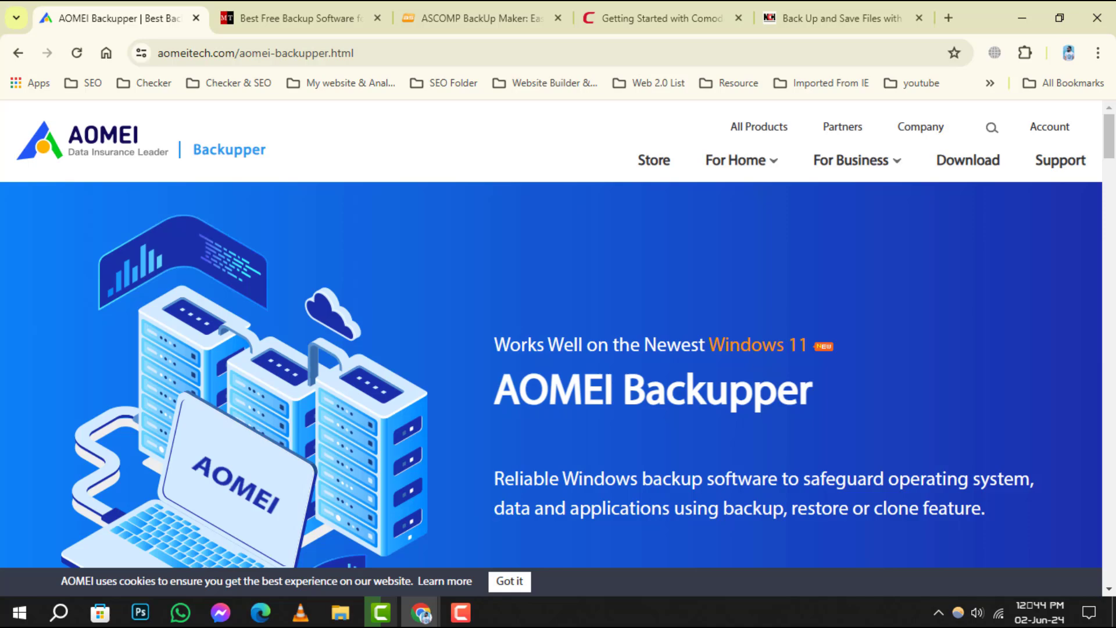
# Step: Read down the AOMEI Backupper feature overview, then move to the MiniTool ShadowMaker Free 4.5 page
pyautogui.scroll(-3)
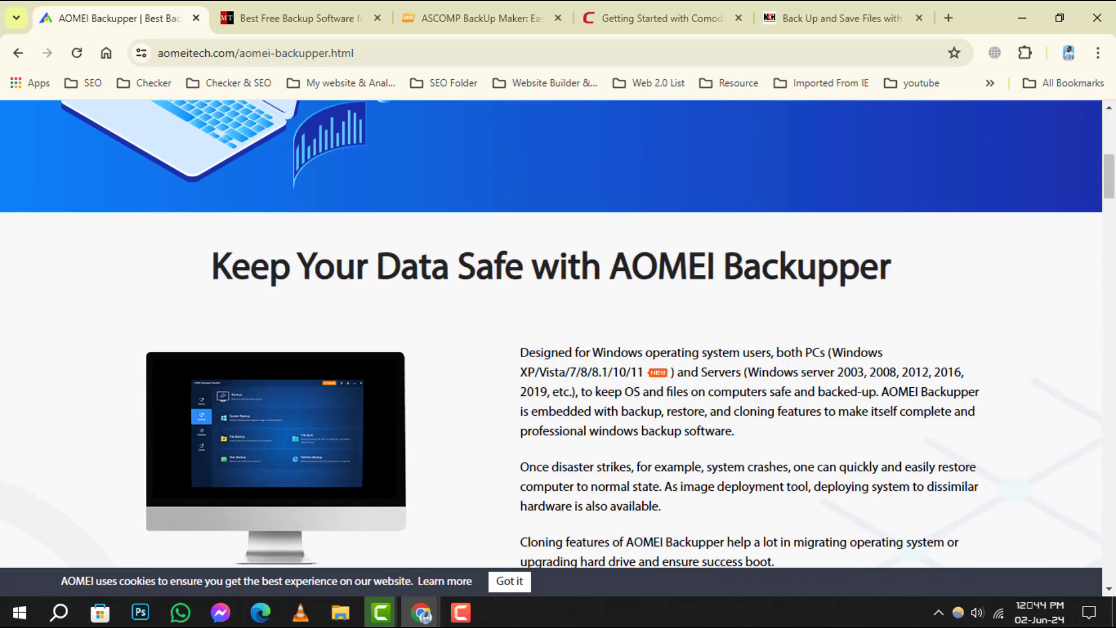
pyautogui.scroll(-3)
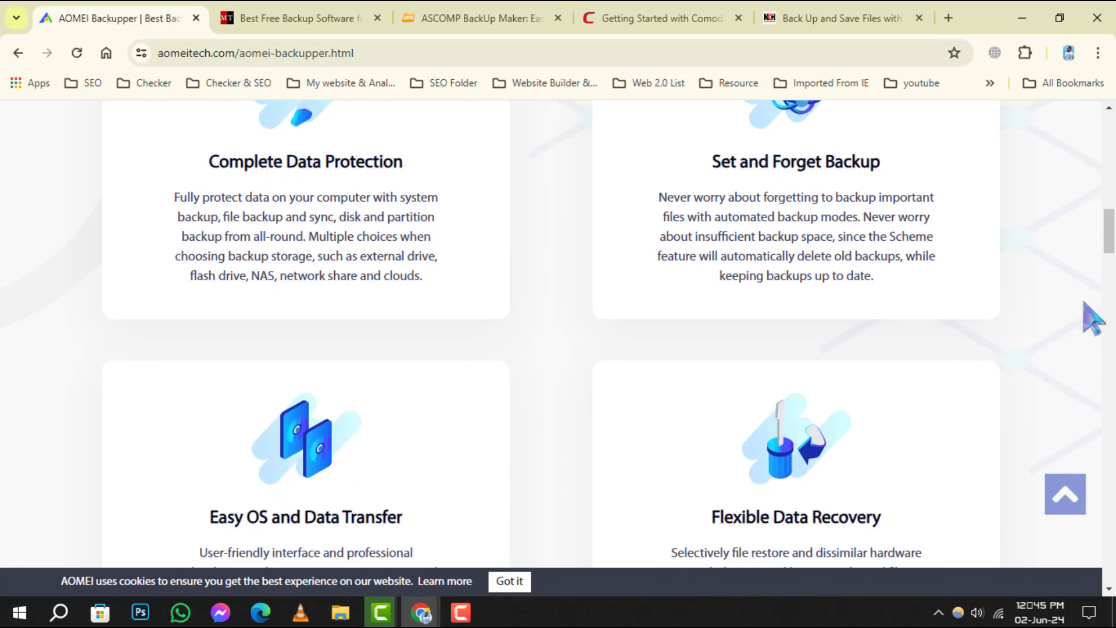
pyautogui.scroll(-3)
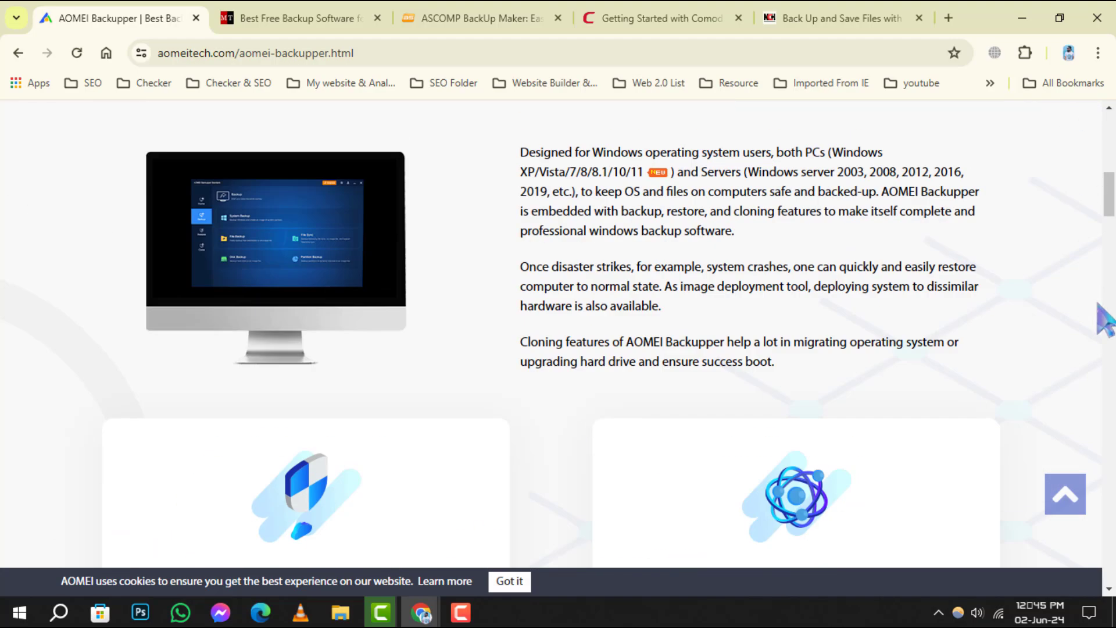
pyautogui.click(299, 17)
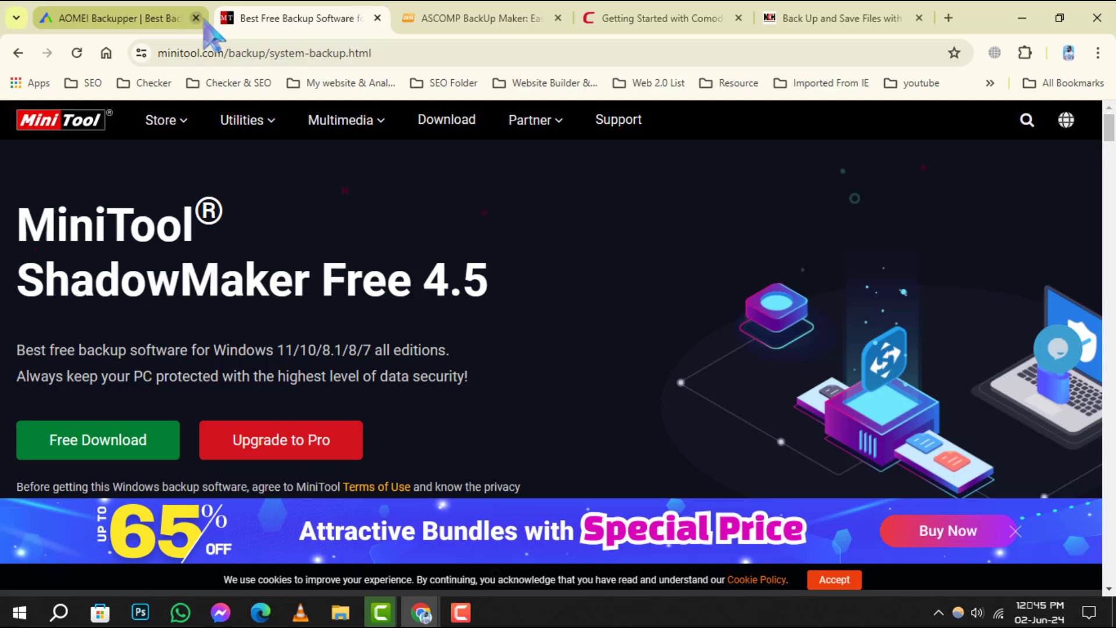
# Step: Close the AOMEI tab, read MiniTool ShadowMaker down to Flexible Backup Schedule, then move to ASCOMP BackUp Maker
pyautogui.click(195, 17)
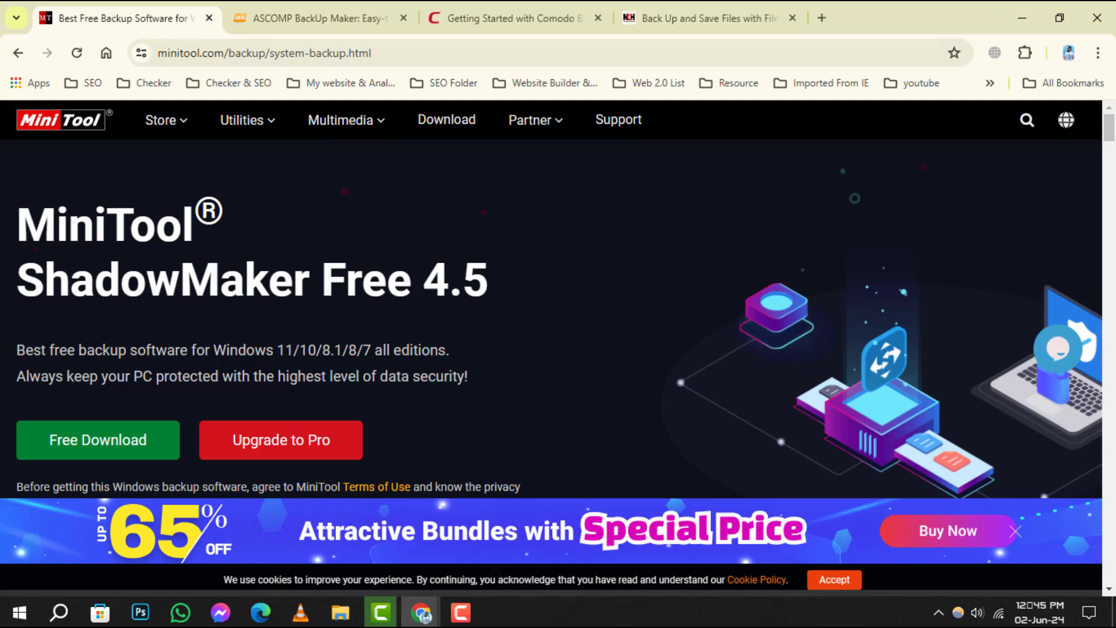
pyautogui.scroll(-3)
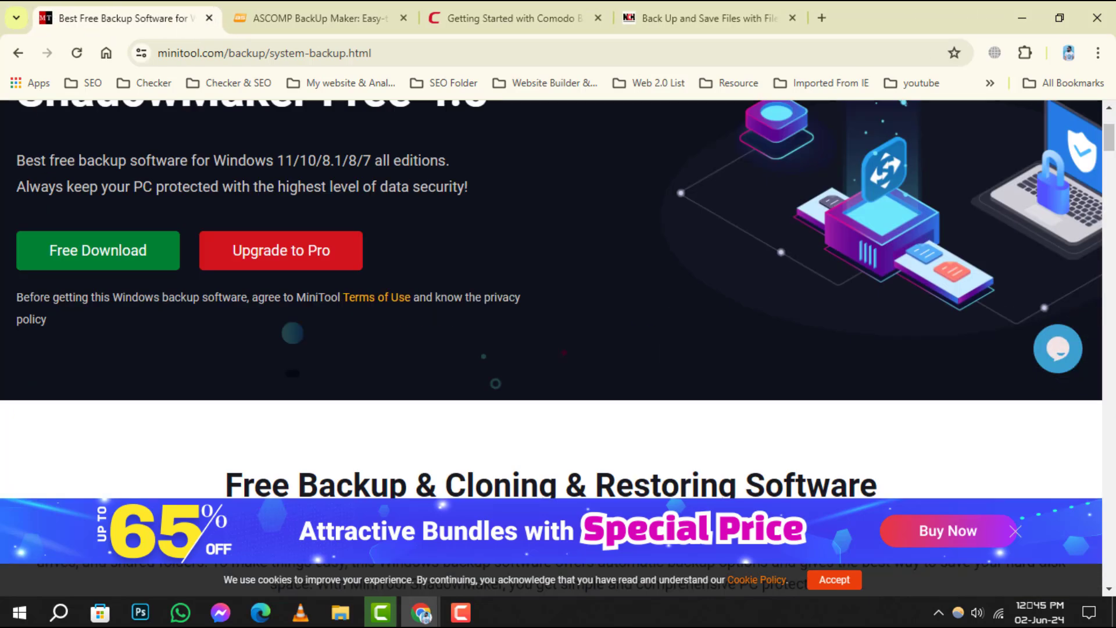
pyautogui.scroll(-3)
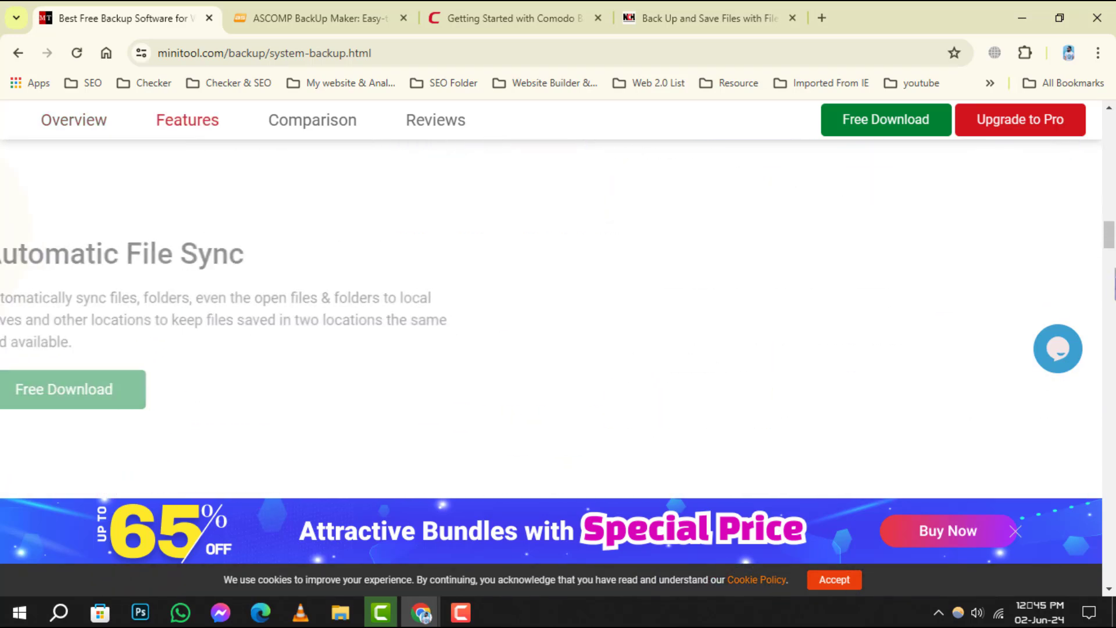
pyautogui.scroll(-3)
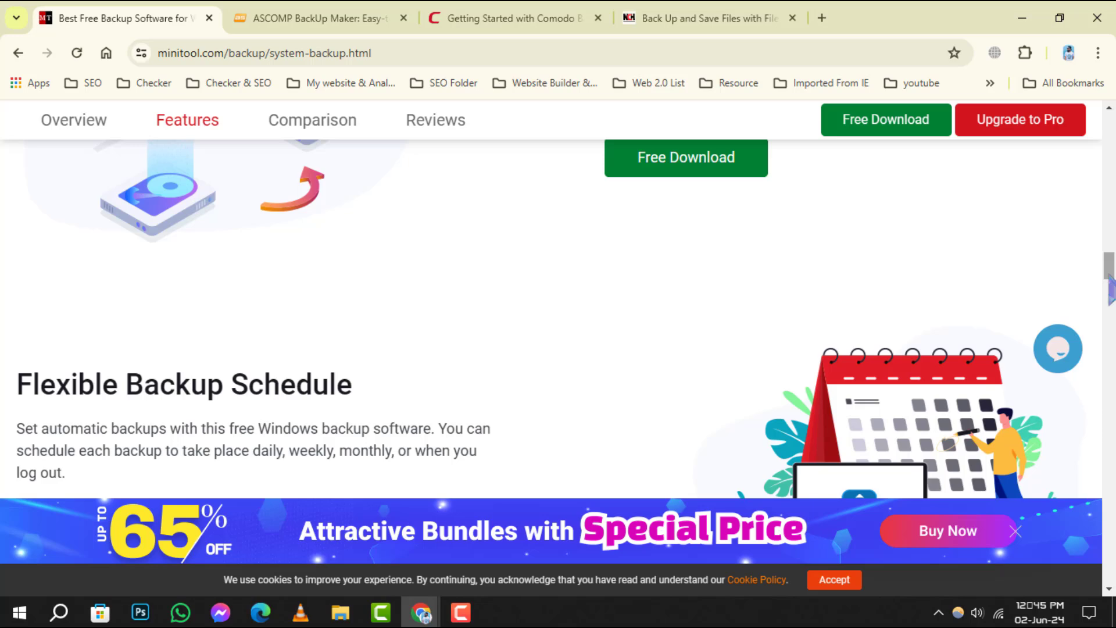
pyautogui.click(316, 17)
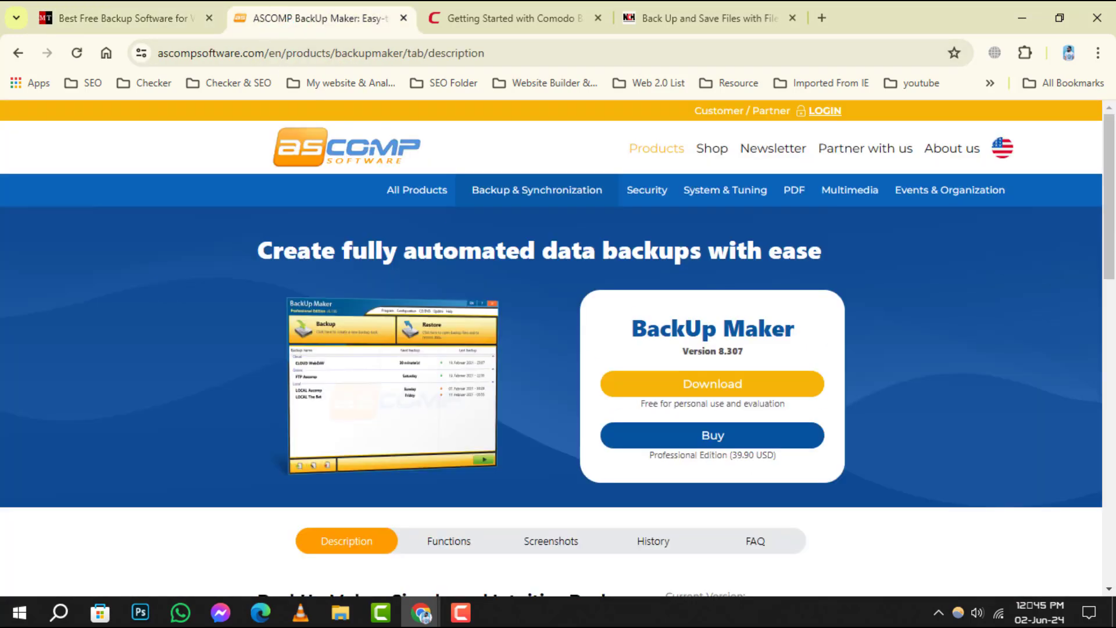
# Step: Skim the ASCOMP BackUp Maker description and return to its opening download offer
pyautogui.scroll(-3)
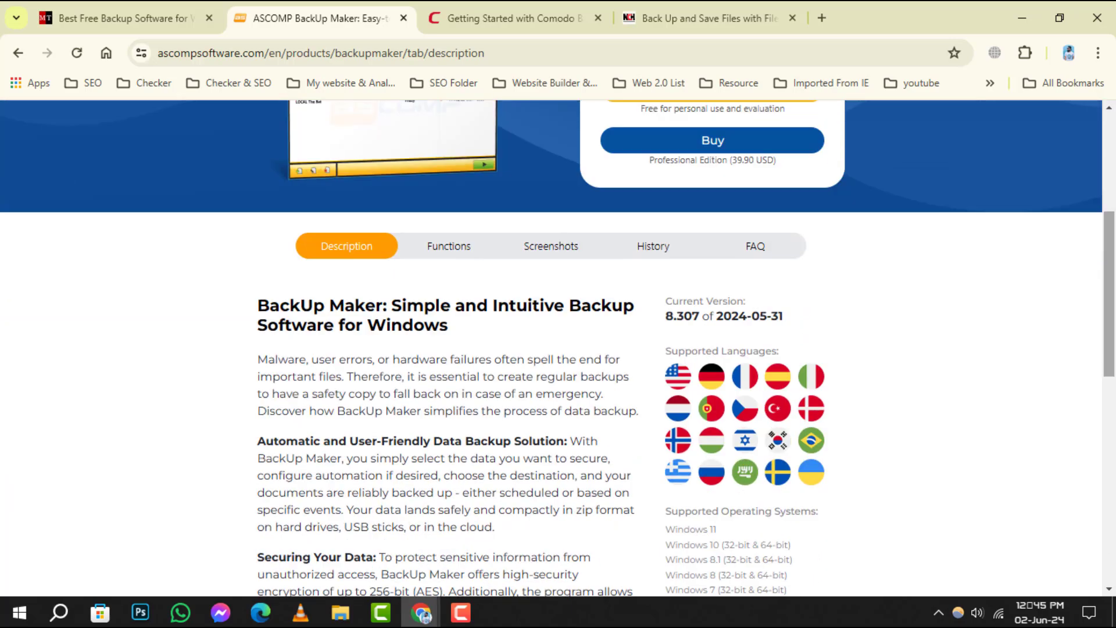
pyautogui.scroll(3)
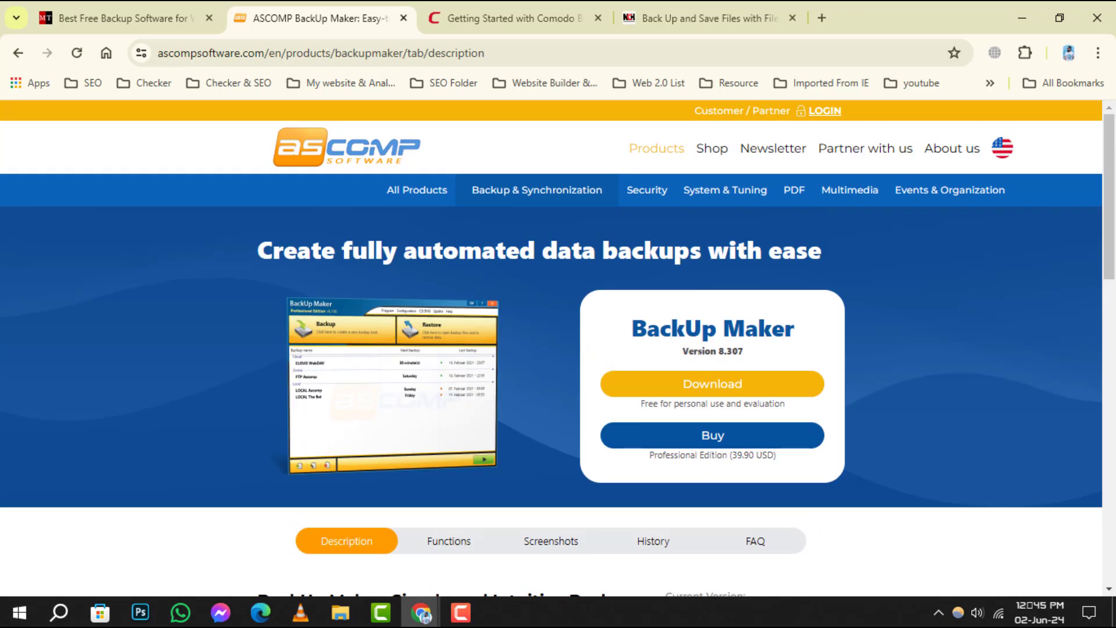
pyautogui.moveTo(480, 97)
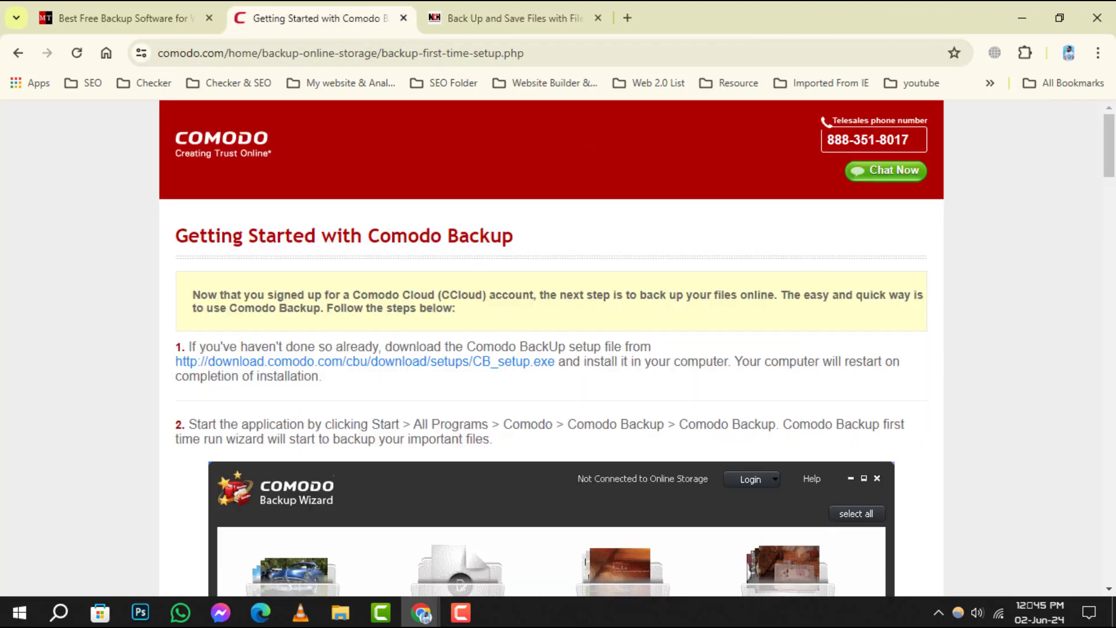
# Step: Read the Comodo Backup getting-started steps 1 to 5, ending at the Online Backup step
pyautogui.scroll(-3)
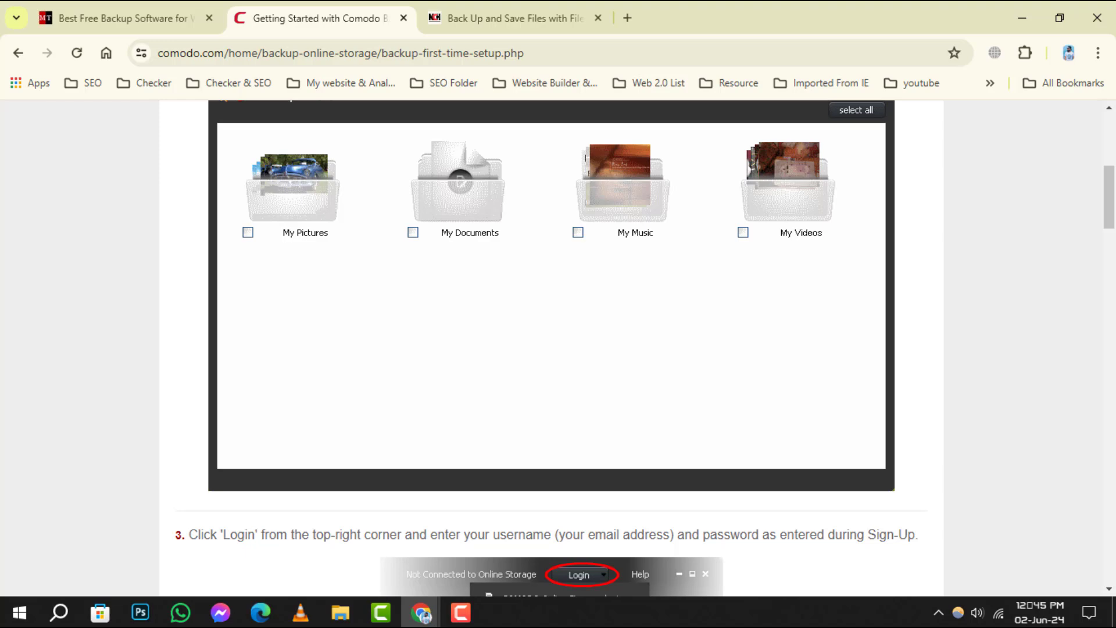
pyautogui.scroll(3)
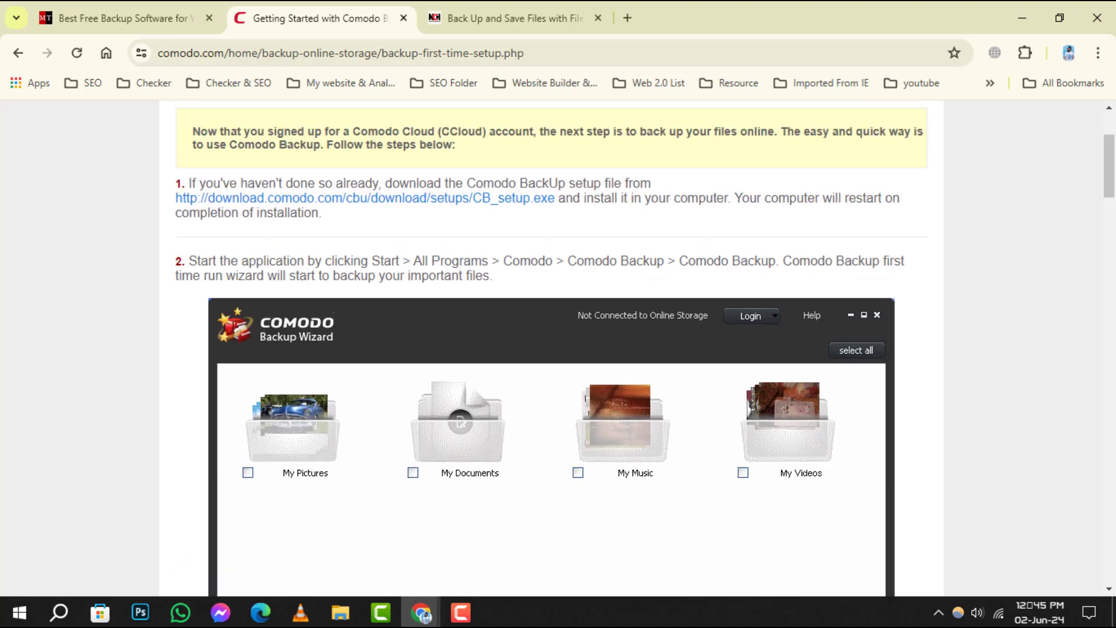
pyautogui.scroll(-3)
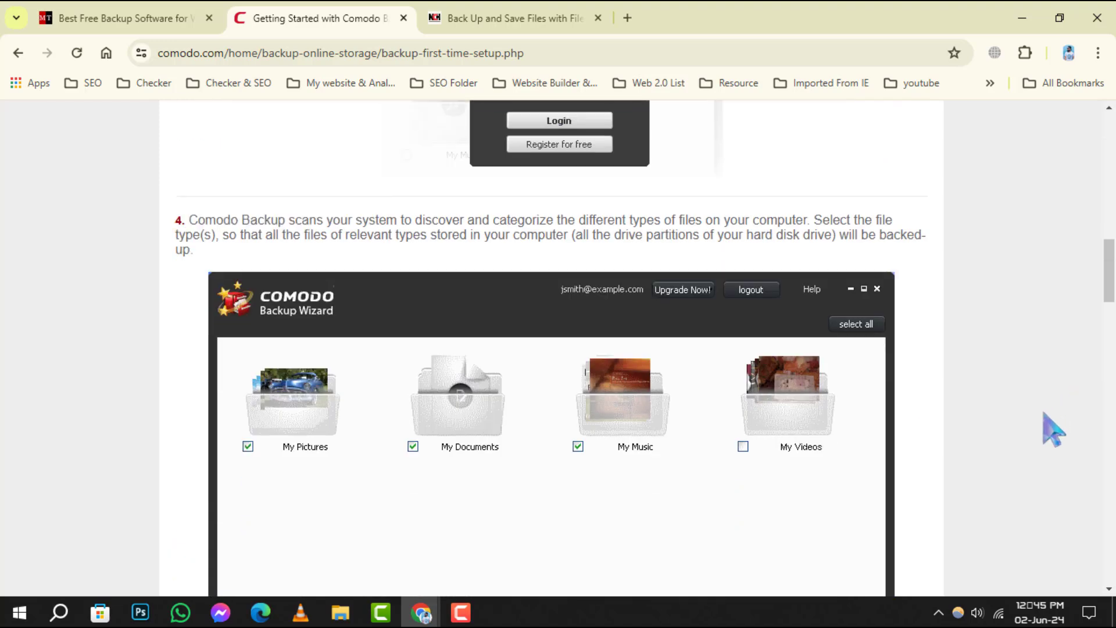
pyautogui.scroll(-3)
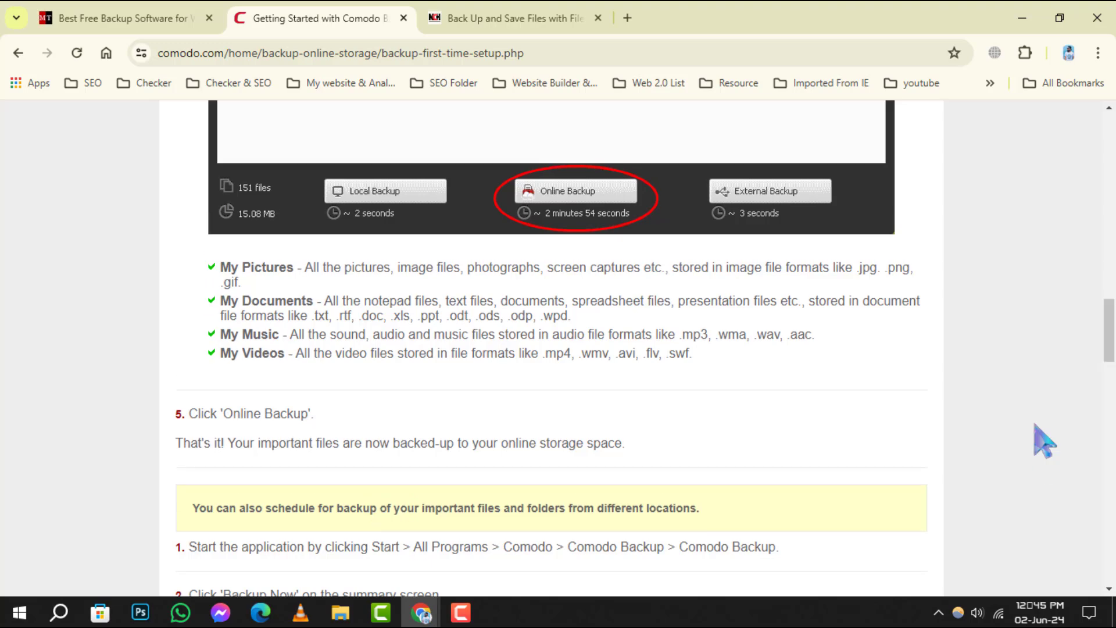
# Step: Move to the NCH FileFort page, close the Comodo tab, and read FileFort down to its footer
pyautogui.click(516, 17)
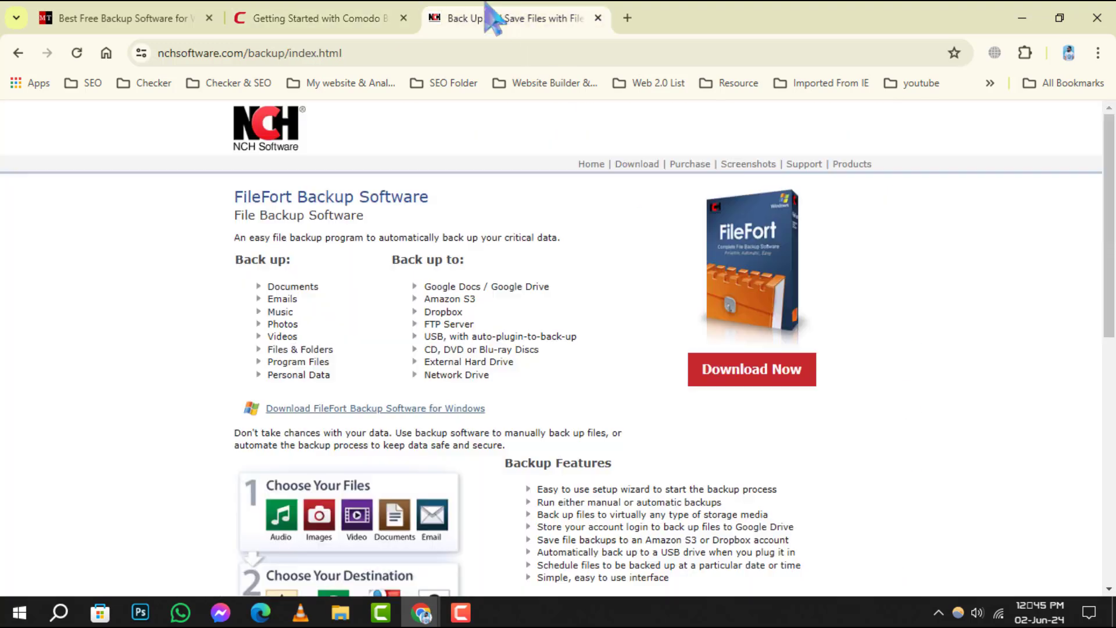
pyautogui.click(403, 17)
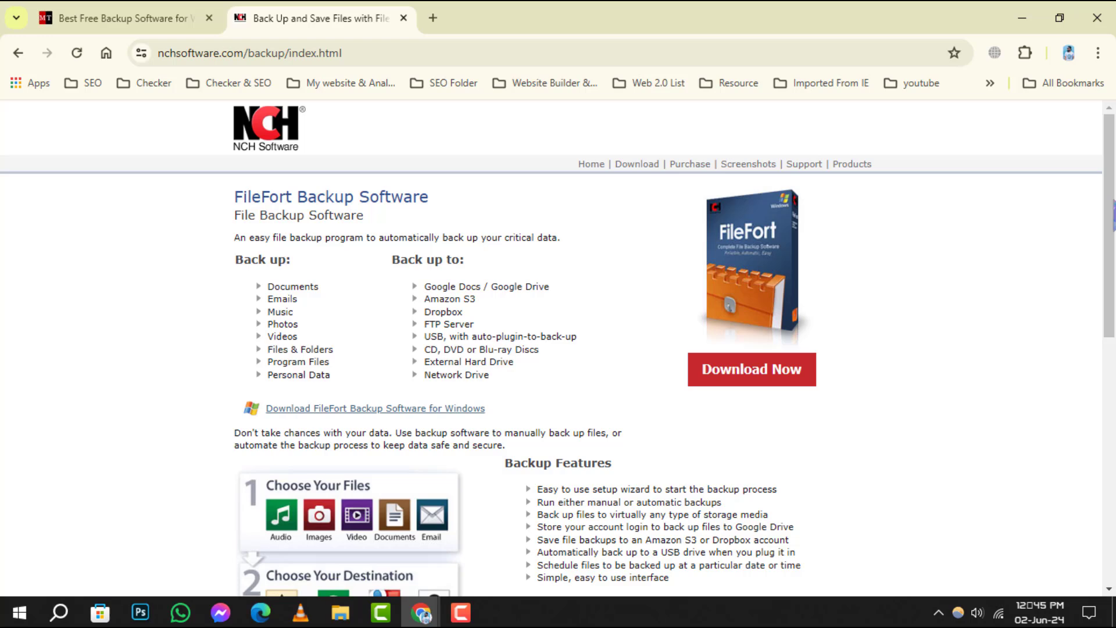
pyautogui.moveTo(362, 299)
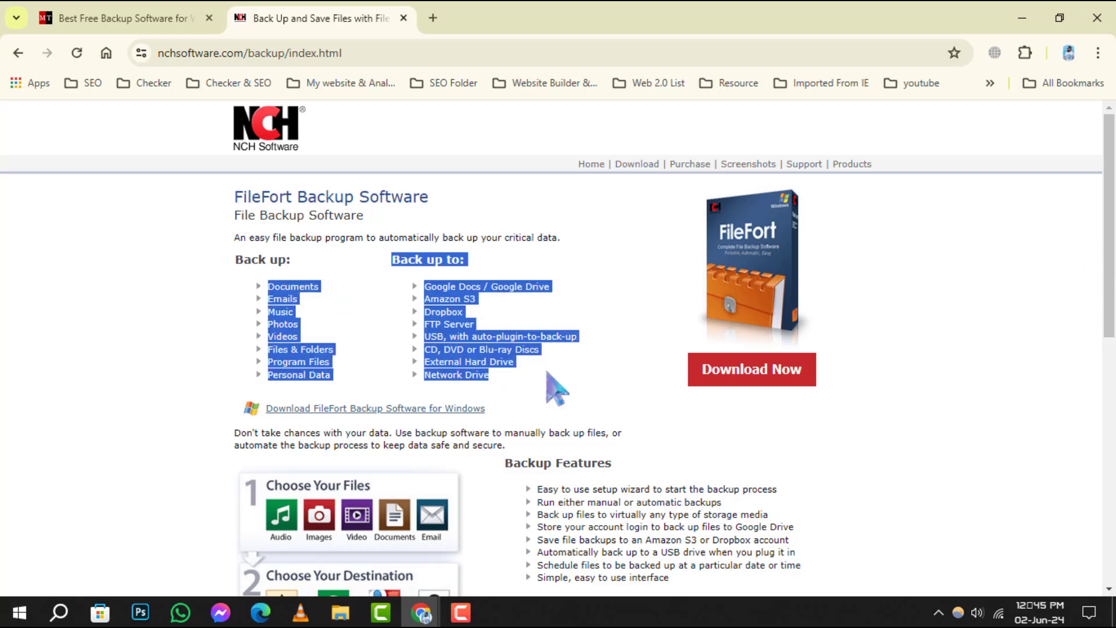
pyautogui.scroll(-3)
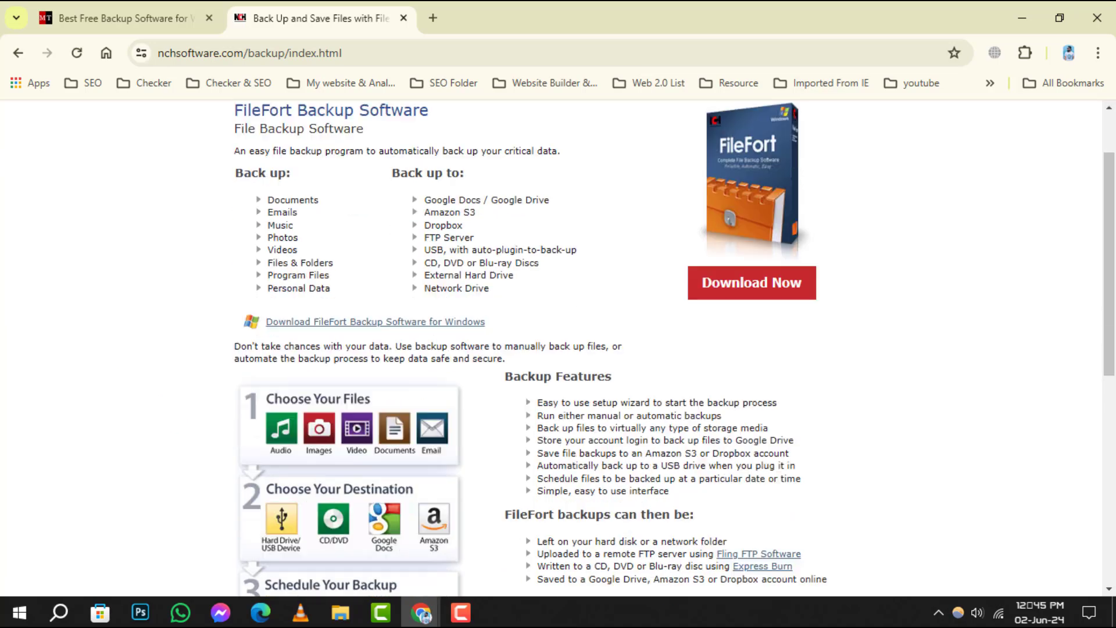
pyautogui.scroll(-3)
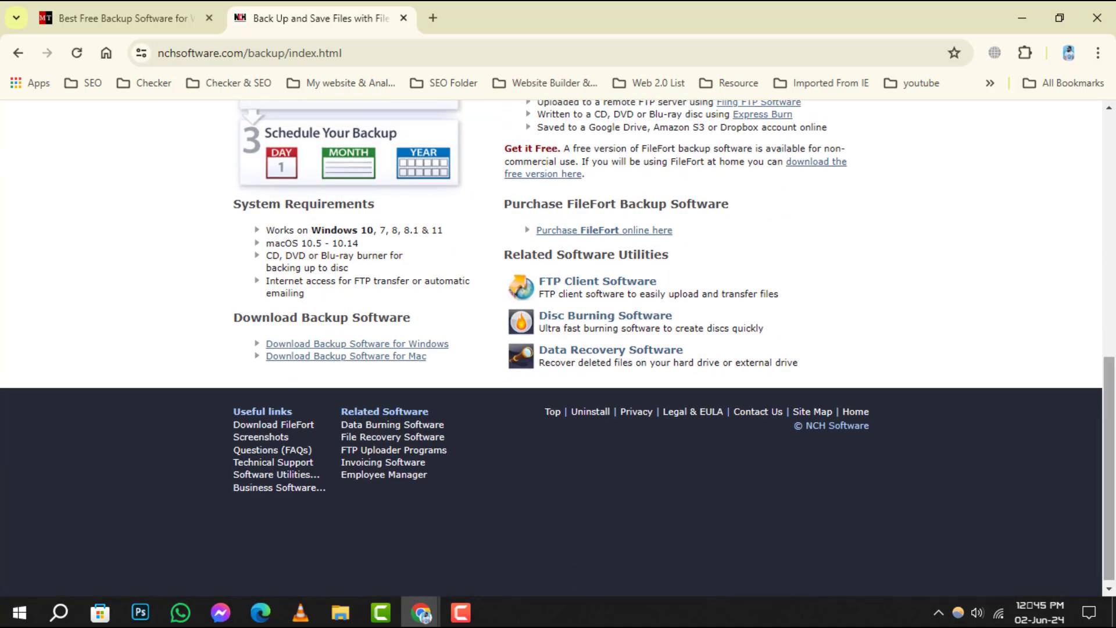